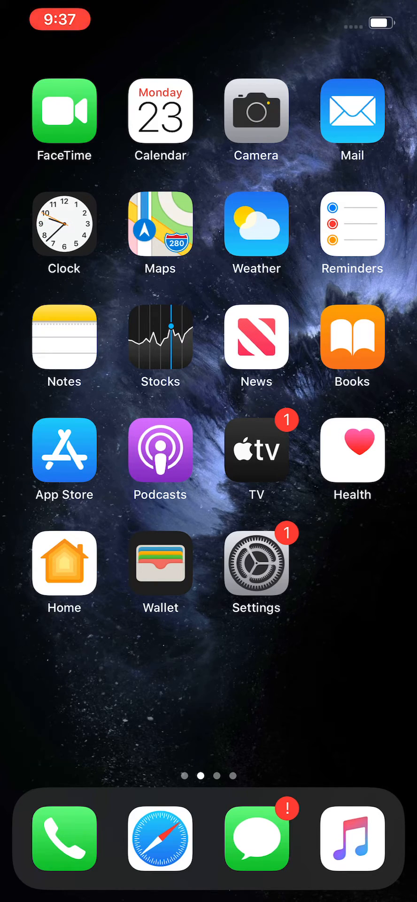
Step: Launch the Settings app from the home screen and go to the Privacy page
click(256, 567)
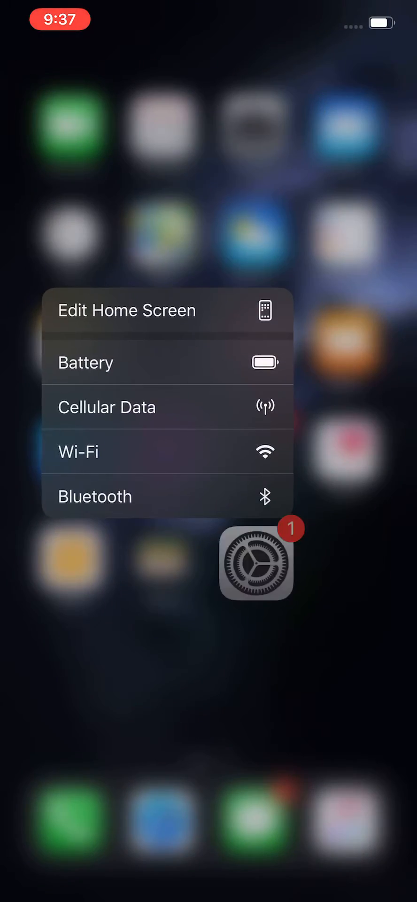
click(255, 561)
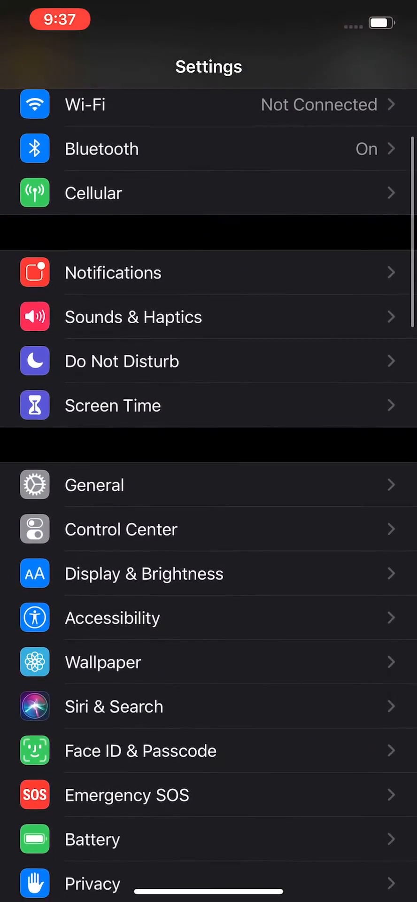
scroll(down, 3)
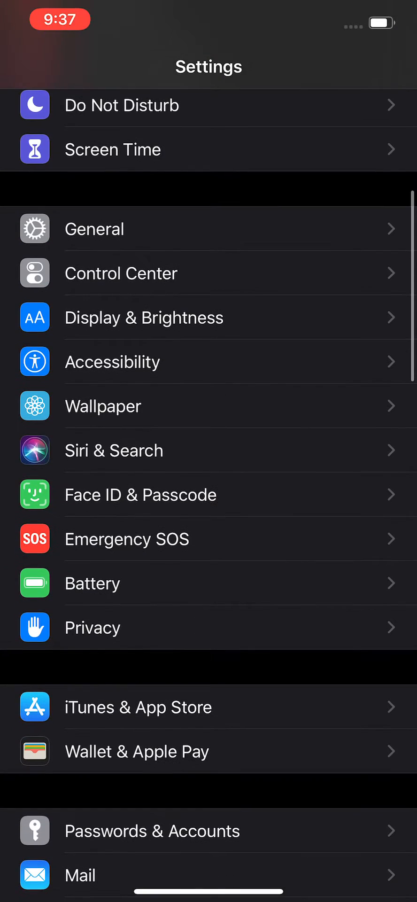
click(208, 627)
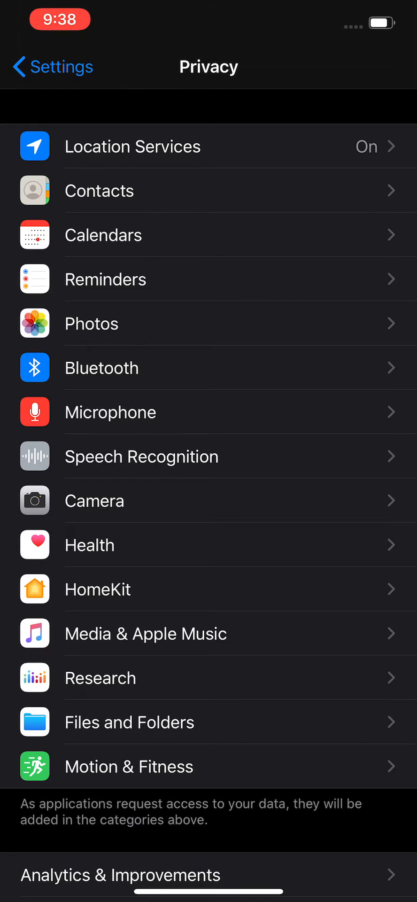
Step: Open Location Services and flip its toggle off, triggering the disable-for-all-apps prompt
click(133, 146)
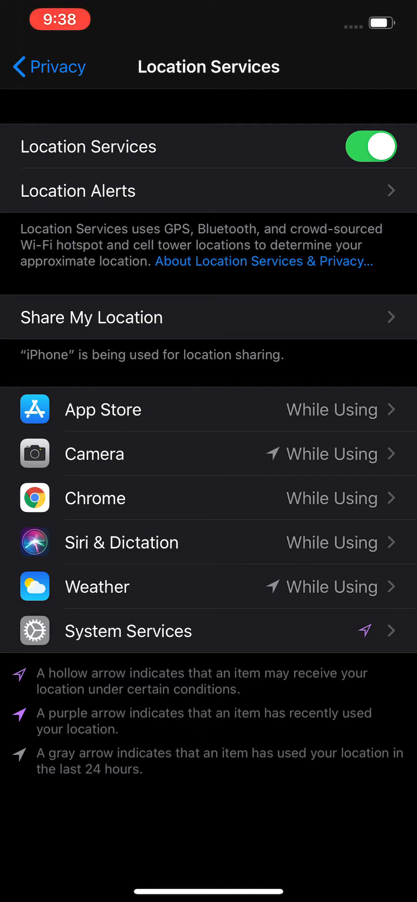
click(370, 146)
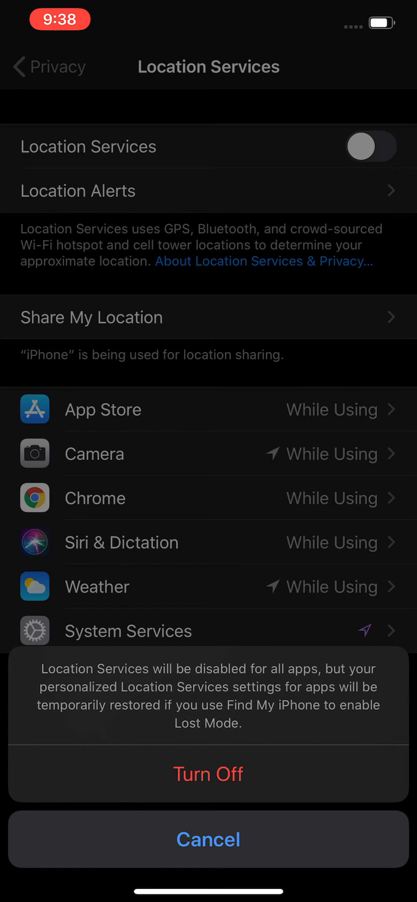
Step: Confirm Turn Off for Location Services, then switch it back on
click(208, 772)
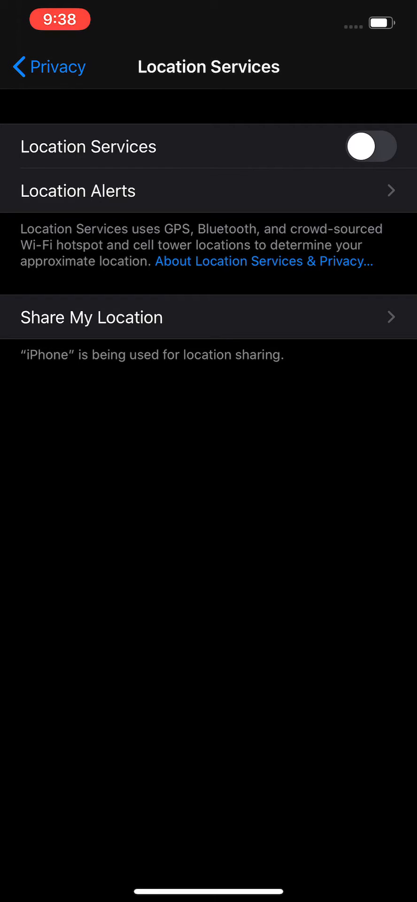
click(371, 146)
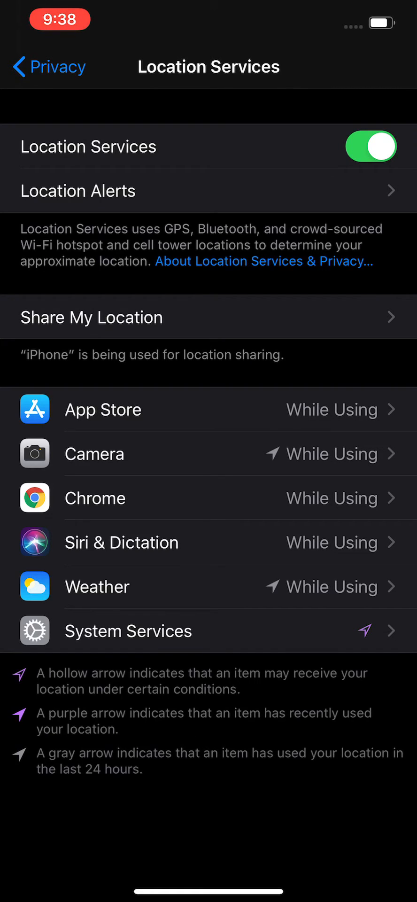
Step: Change App Store's location permission to Never and reopen its page to verify
click(104, 409)
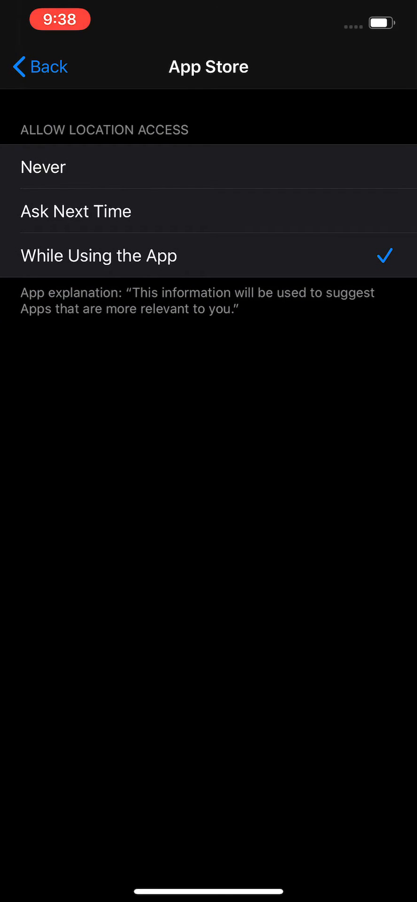
click(44, 167)
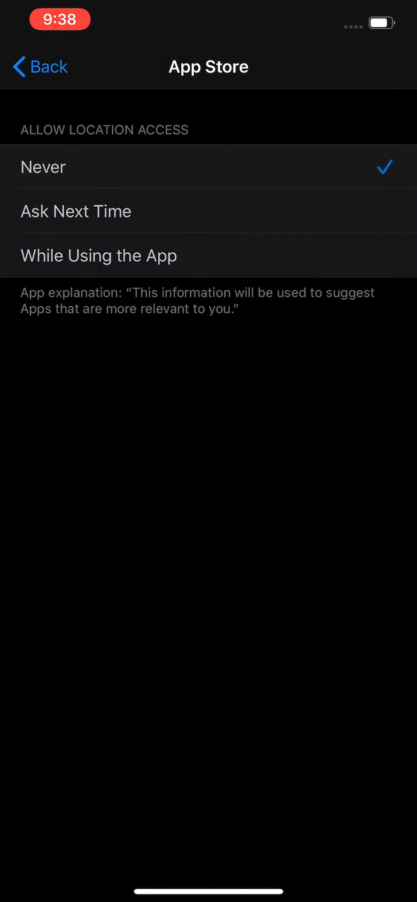
click(39, 66)
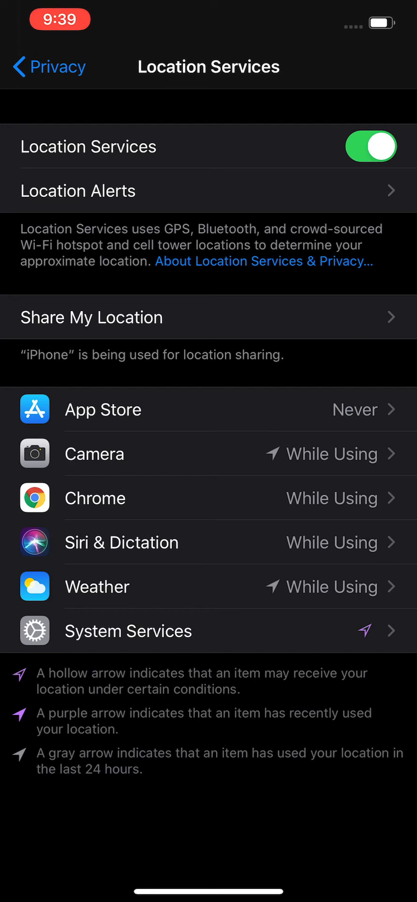
click(103, 409)
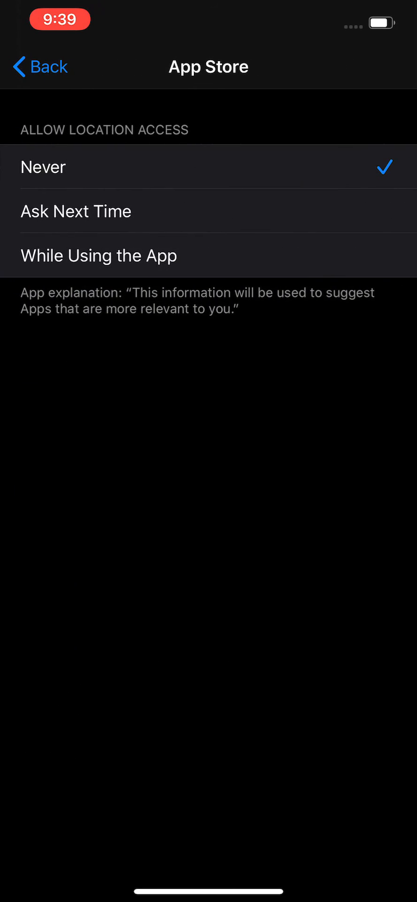